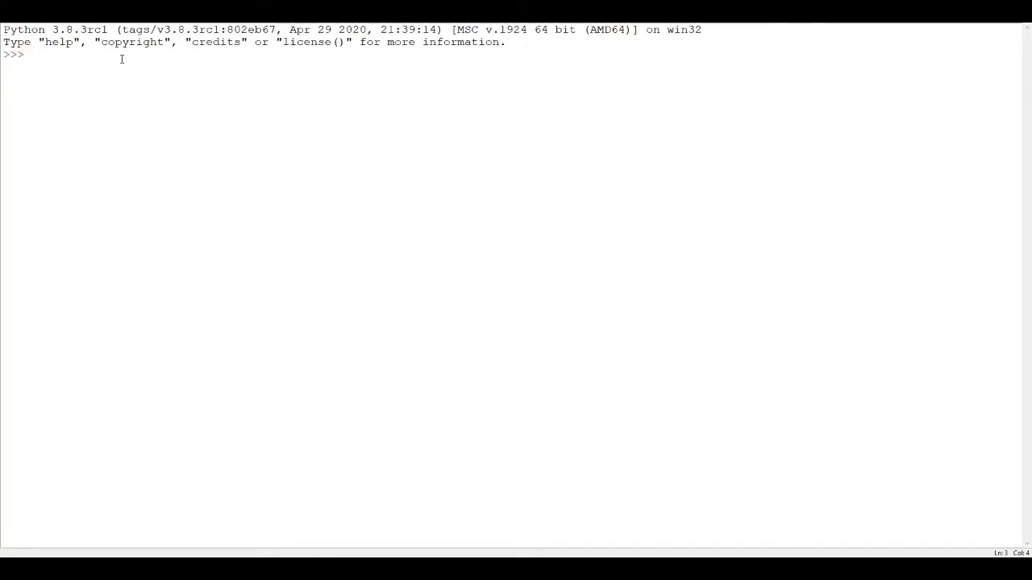
Import the math module at the shell prompt
text(import m)
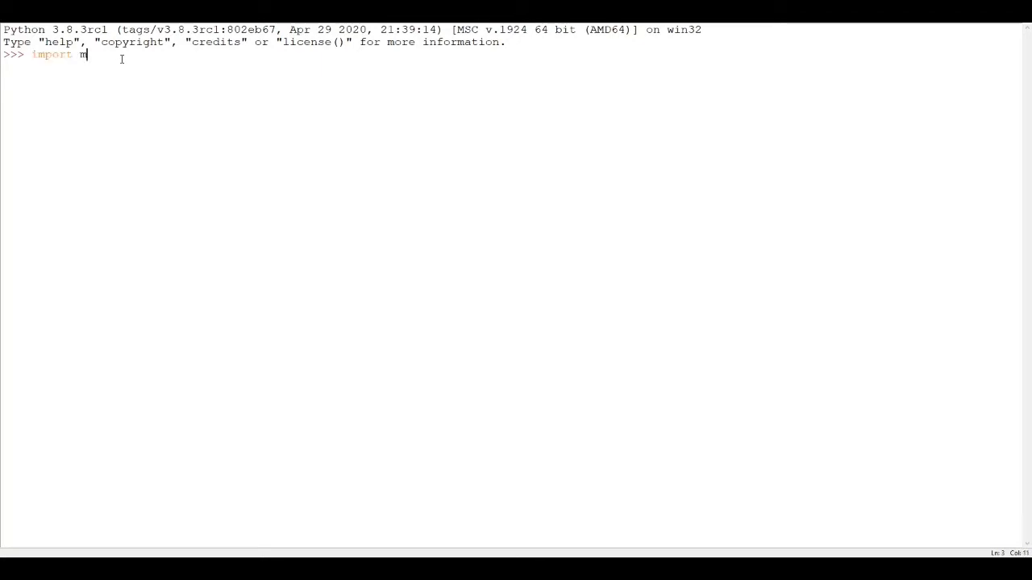
text(ath)
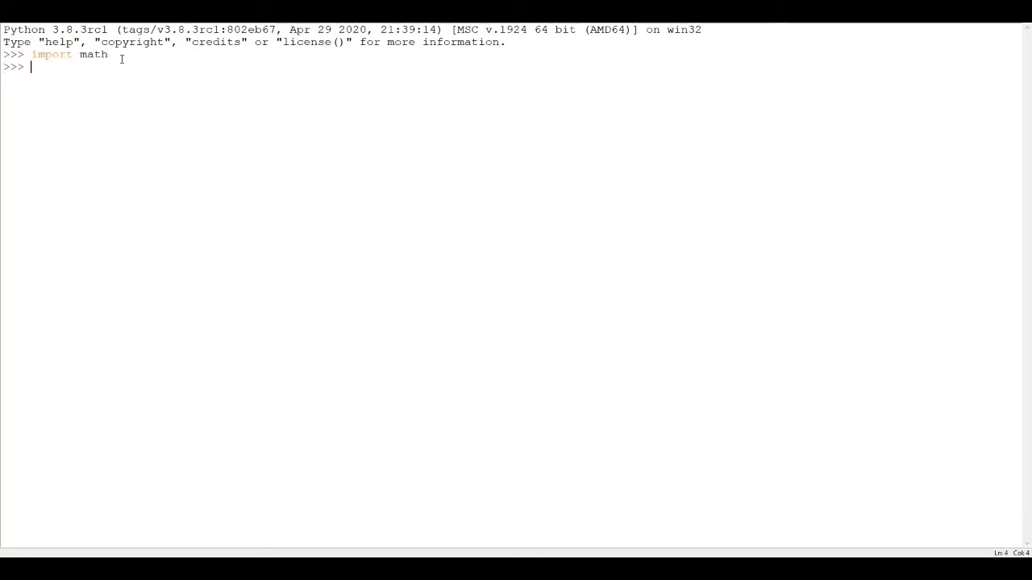
Enter the header 'def issquare(x):' and begin its indented body
text(def is)
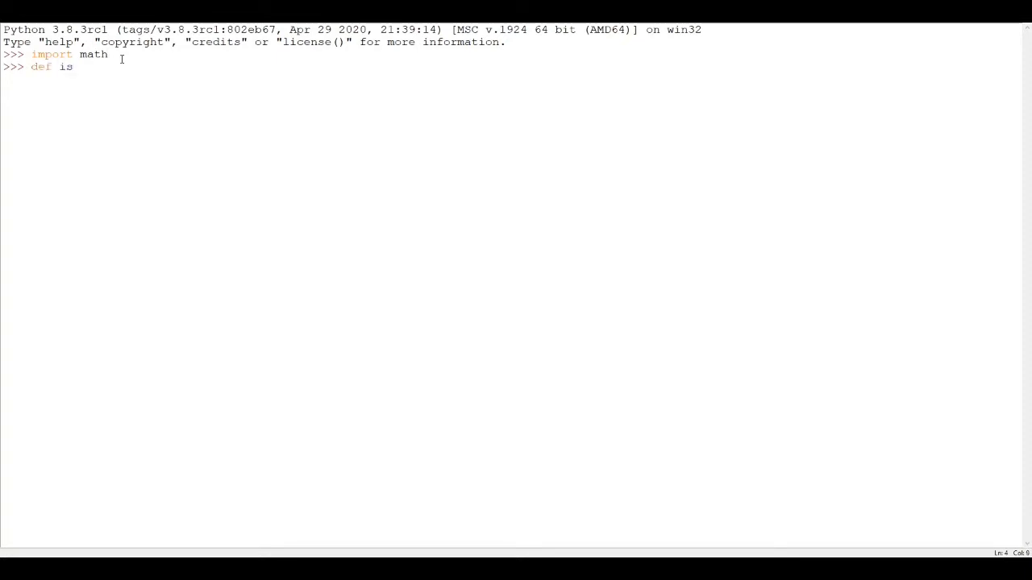
text(square)
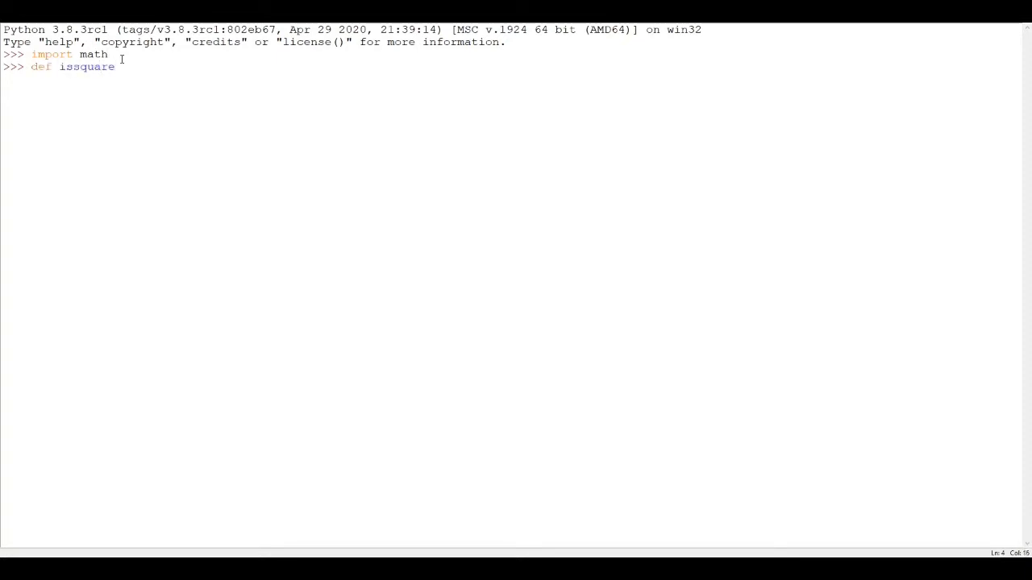
text(()
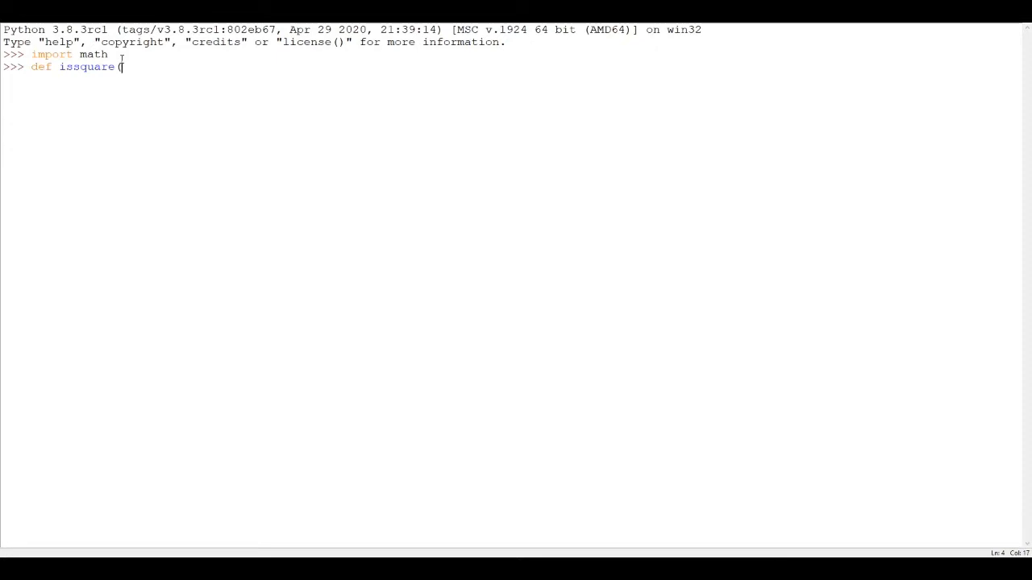
text(x):)
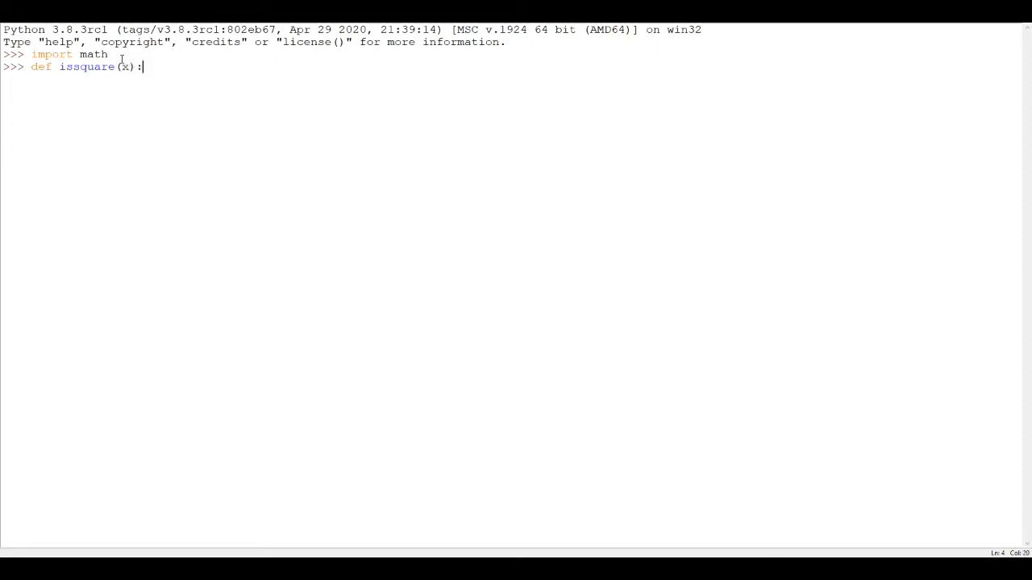
key(enter)
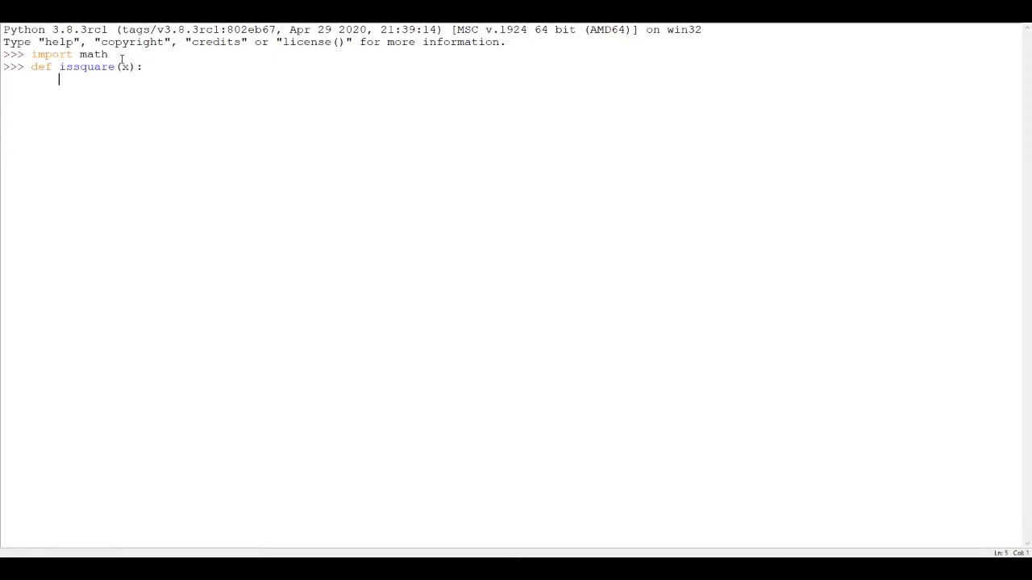
text(ma)
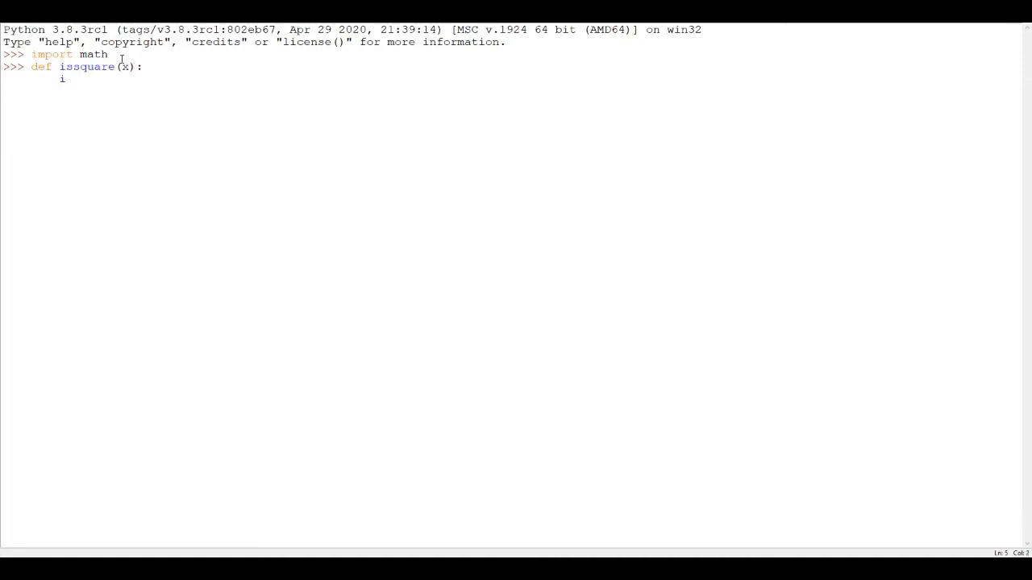
Write the condition 'if math.sqrt(x).is_integer()==True:'
text(f math.)
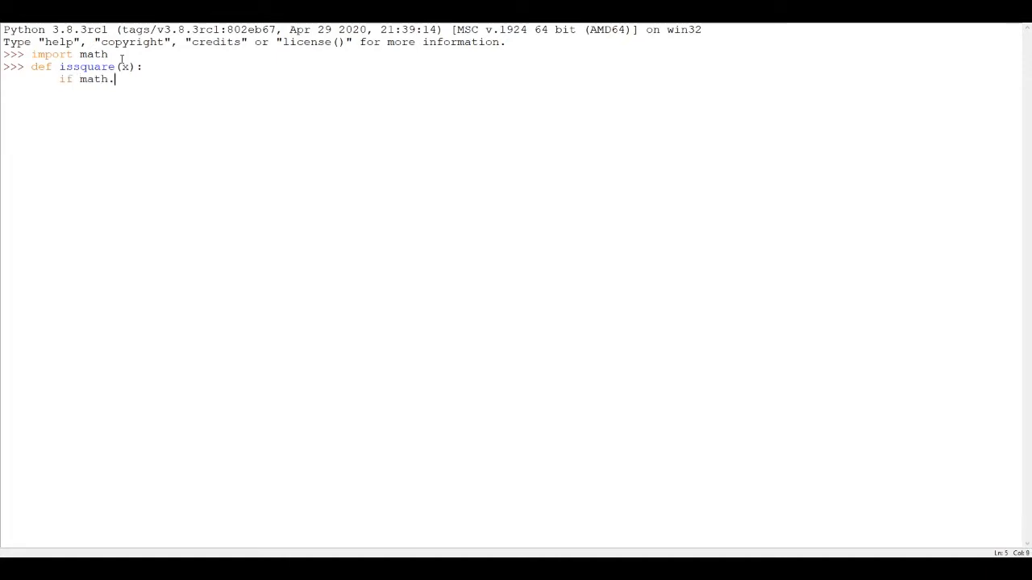
text(sqrt()
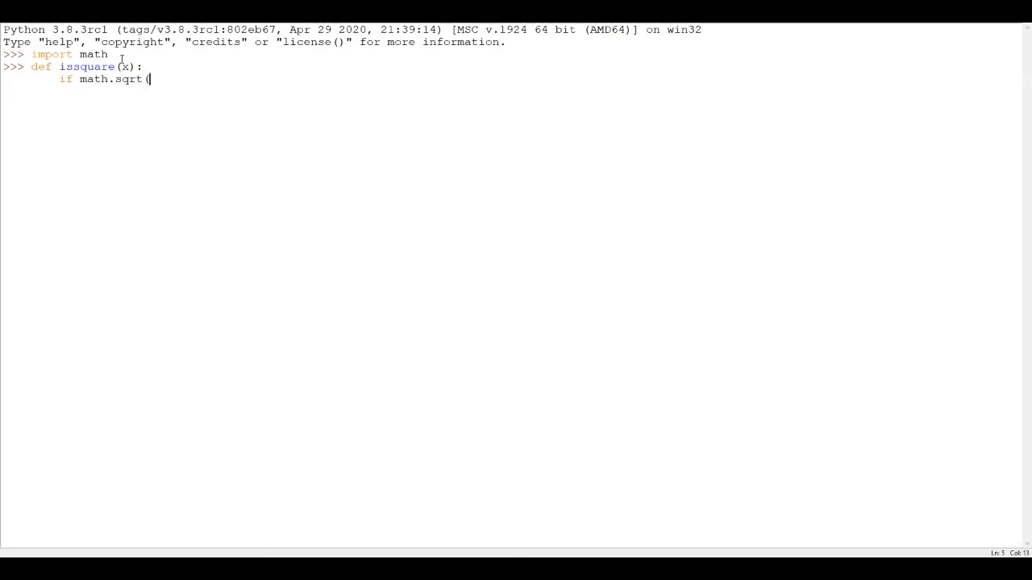
text(x))
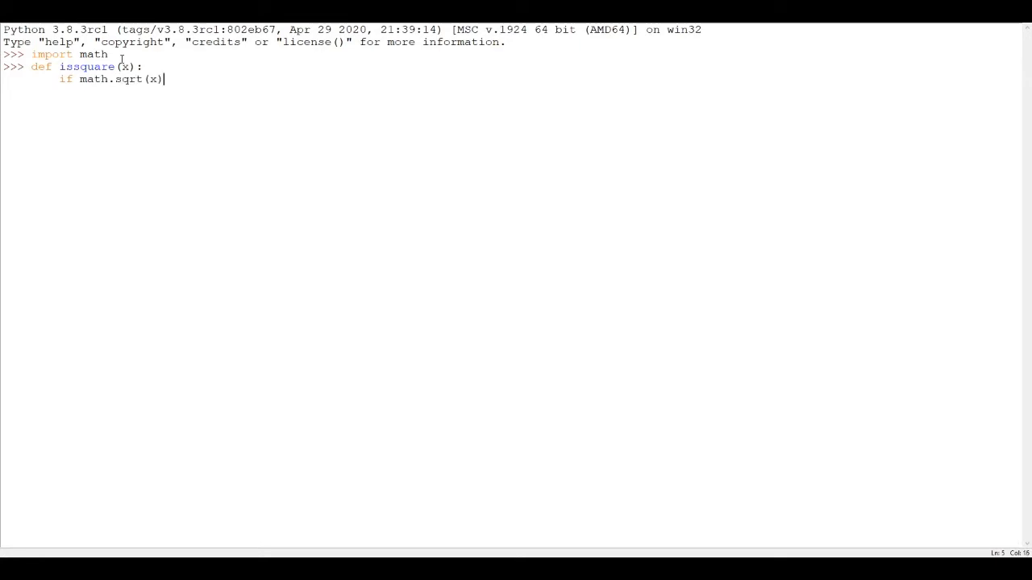
text(.)
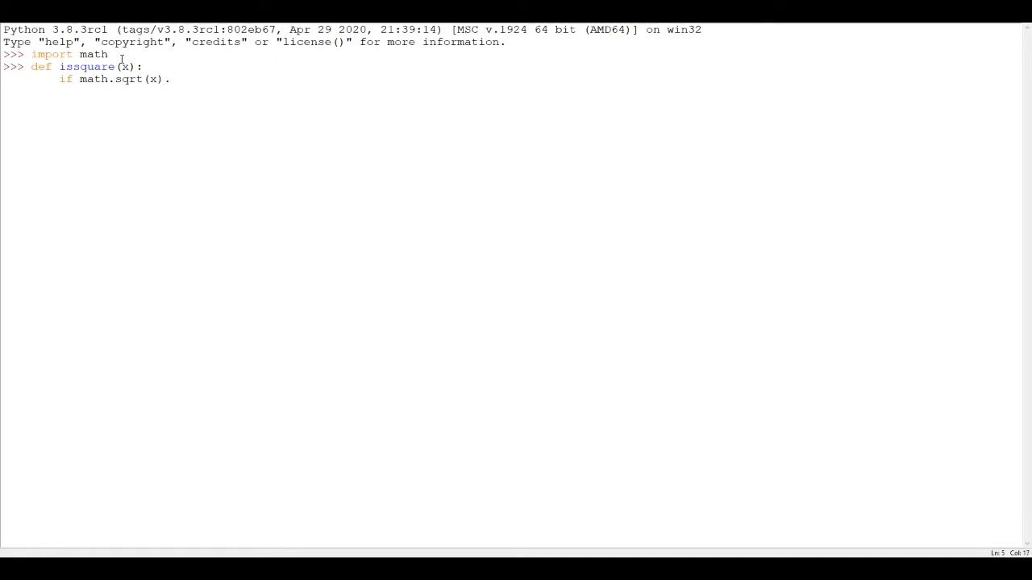
text(.is_)
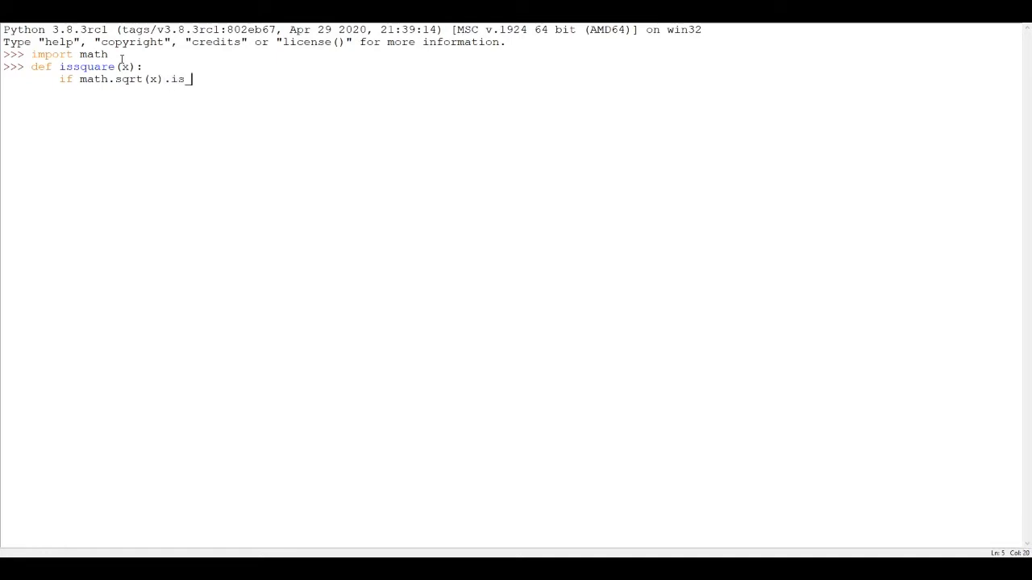
text(integer)
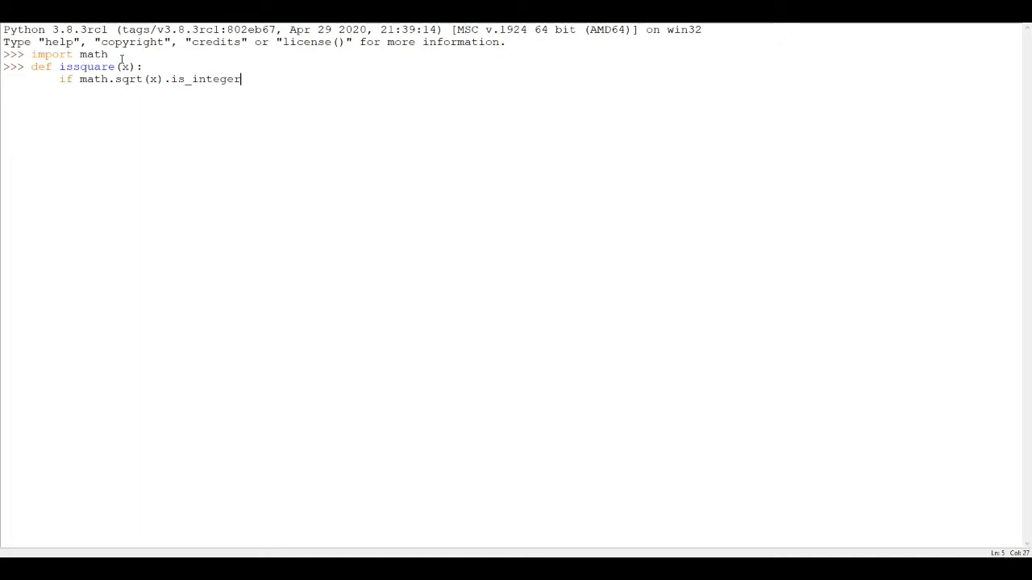
text(()==)
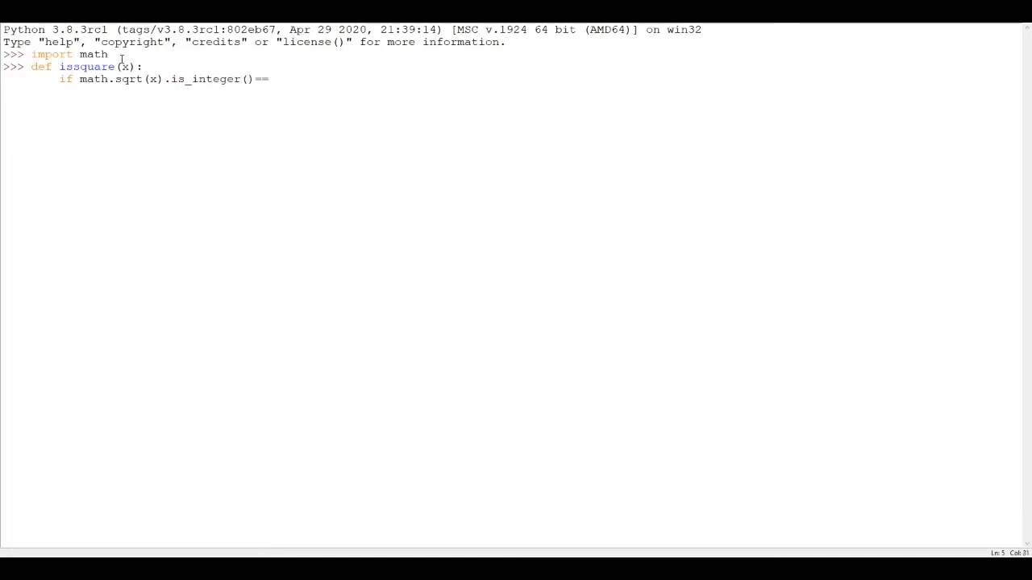
text(True:)
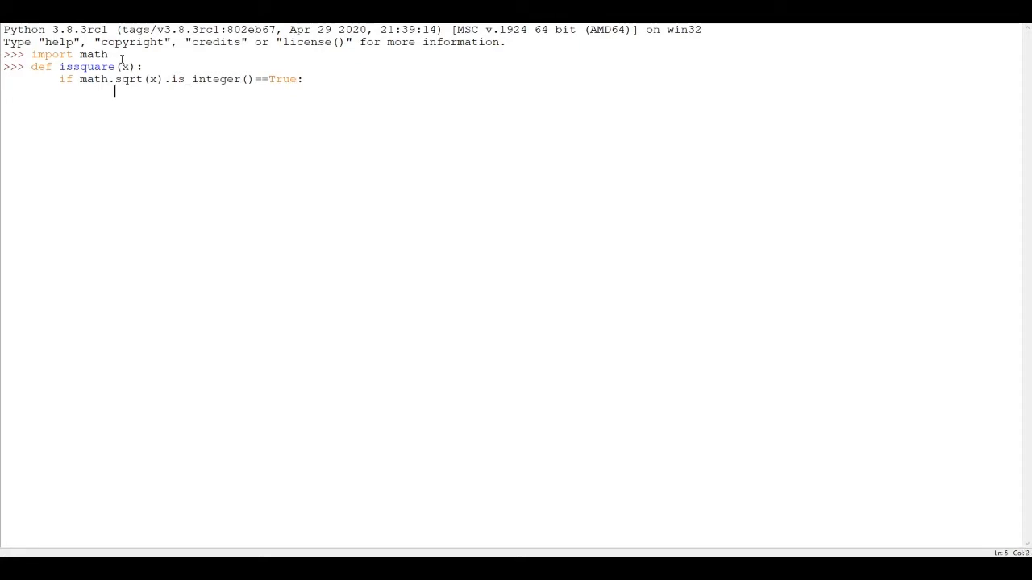
Make the if branch print 'Yes' and start the 'else:' branch
text(print)
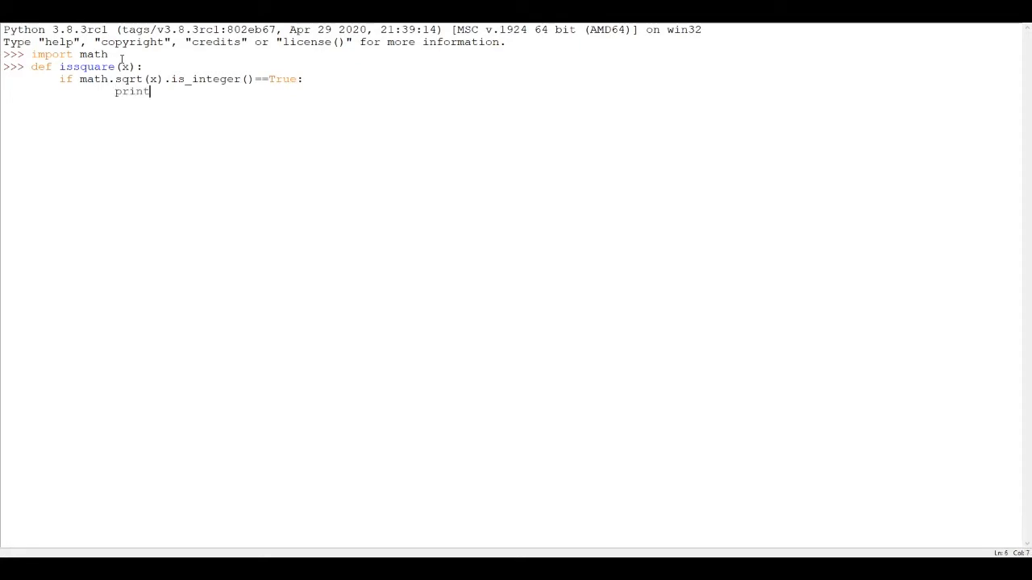
text(('Yes)
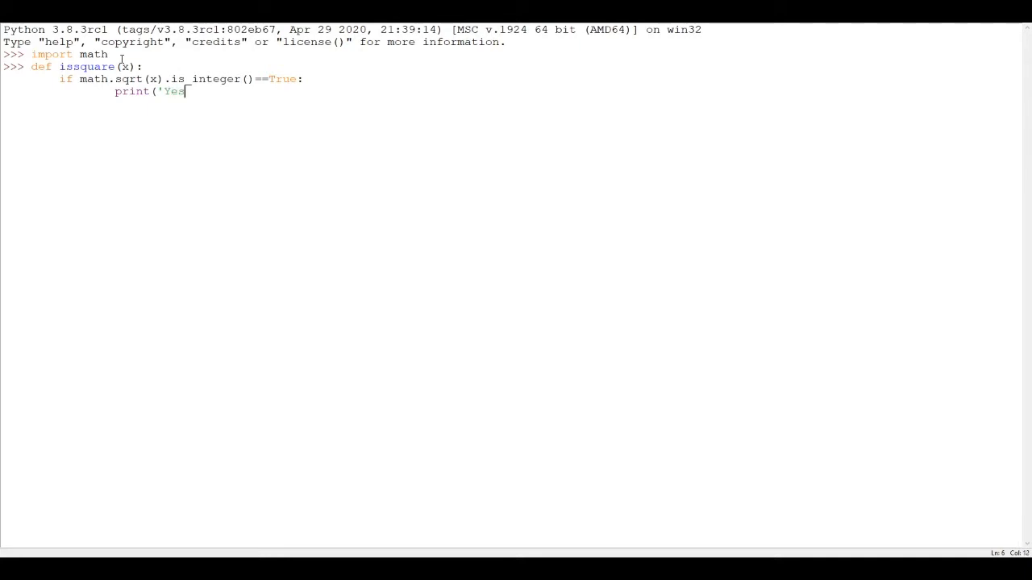
text(s'))
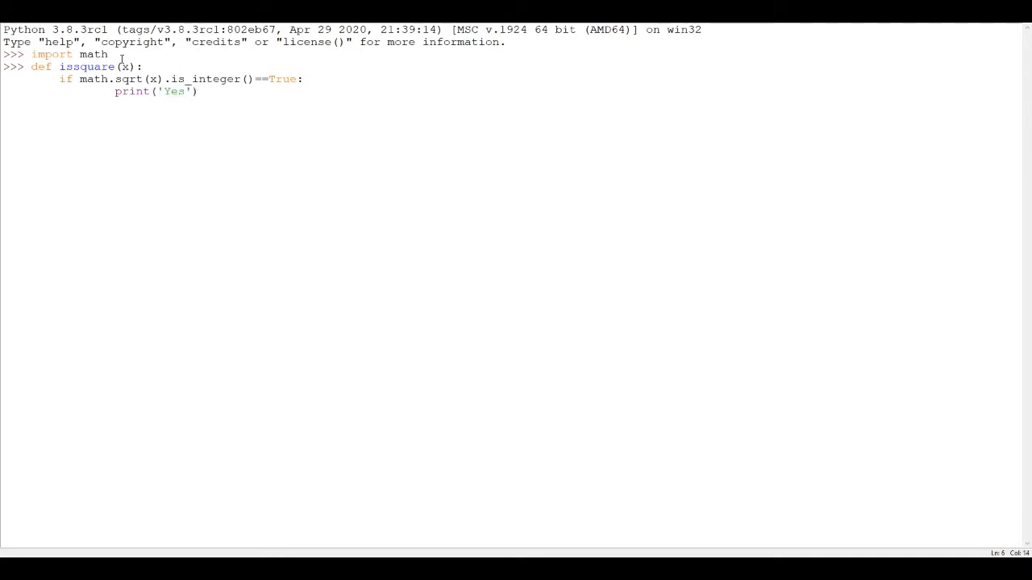
text(else:)
text(p)
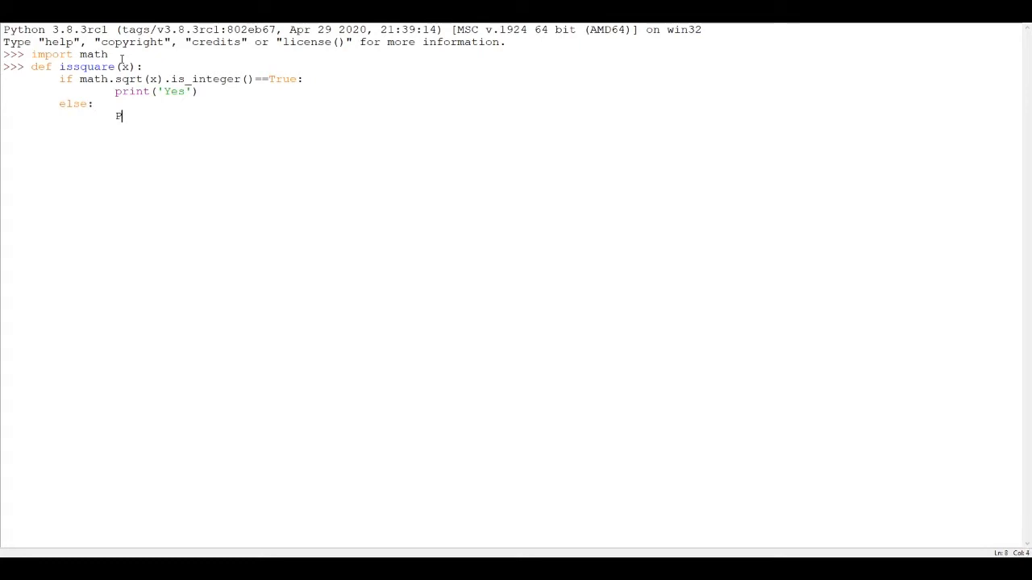
Make the else branch print 'No' and finish the issquare definition
text(rint)
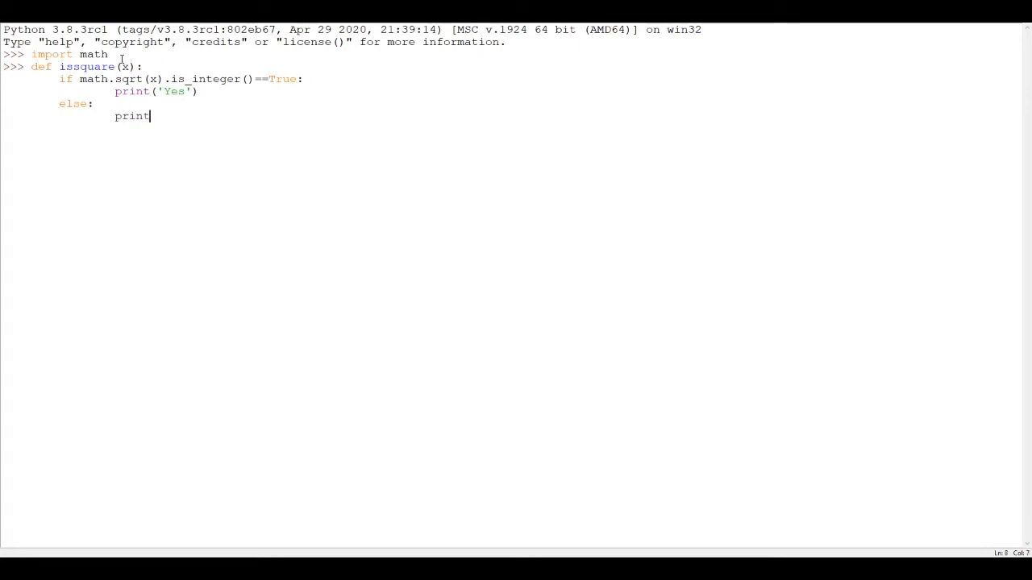
text(('No'))
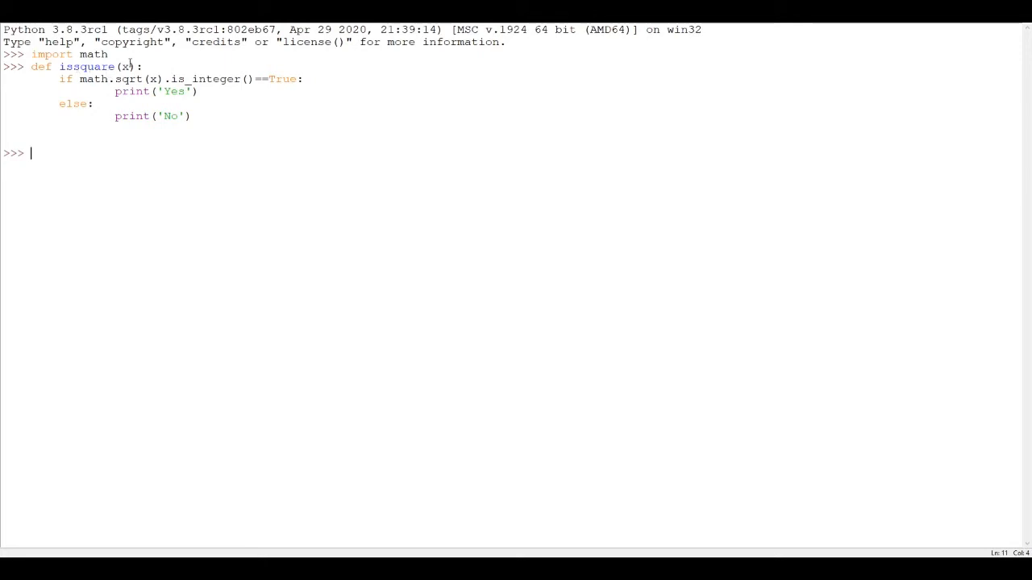
click(129, 66)
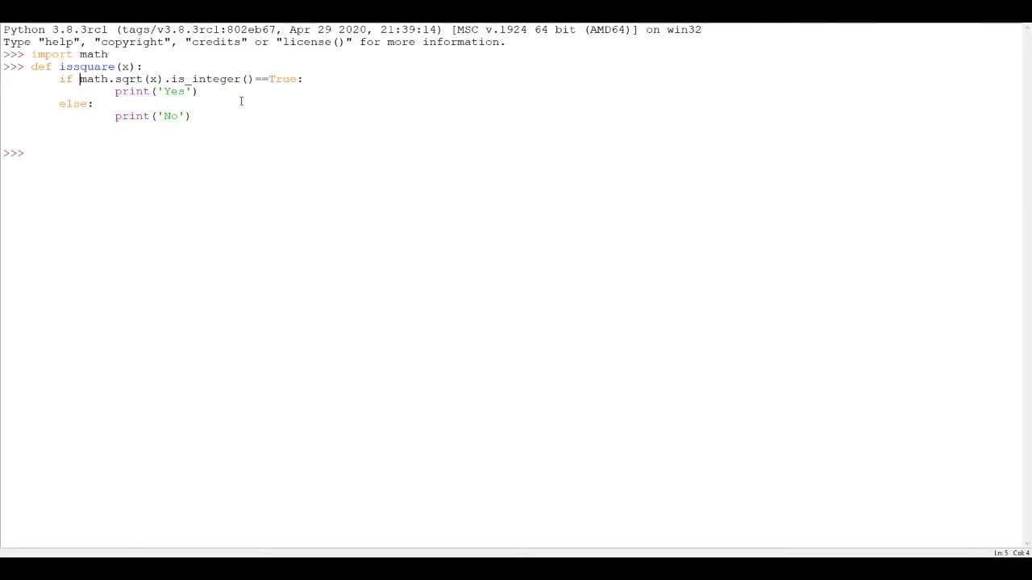
mouse_move(161, 131)
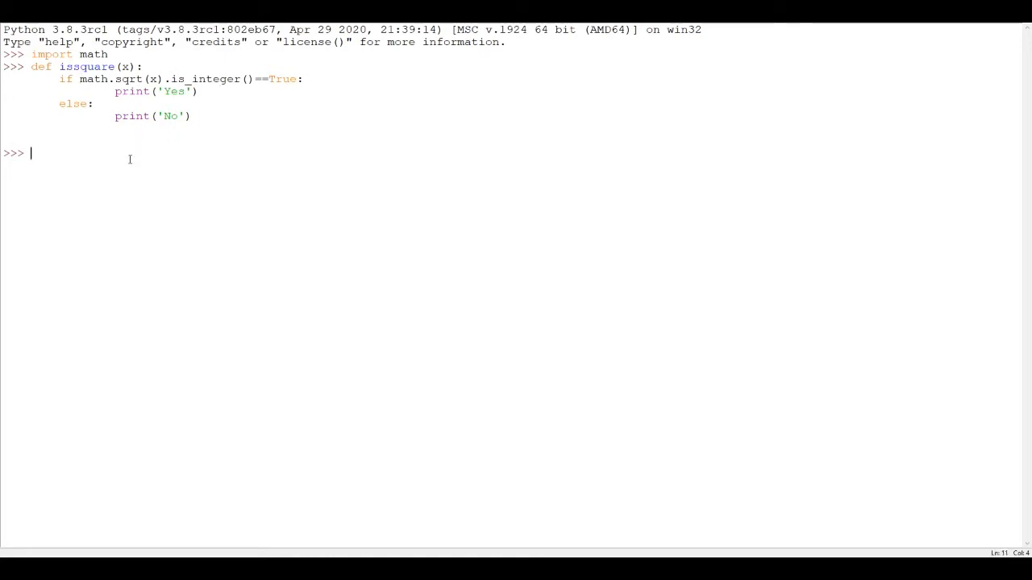
Evaluate math.sqrt(5), returning 2.23606797749979, and begin an issquare call
text(math.sq)
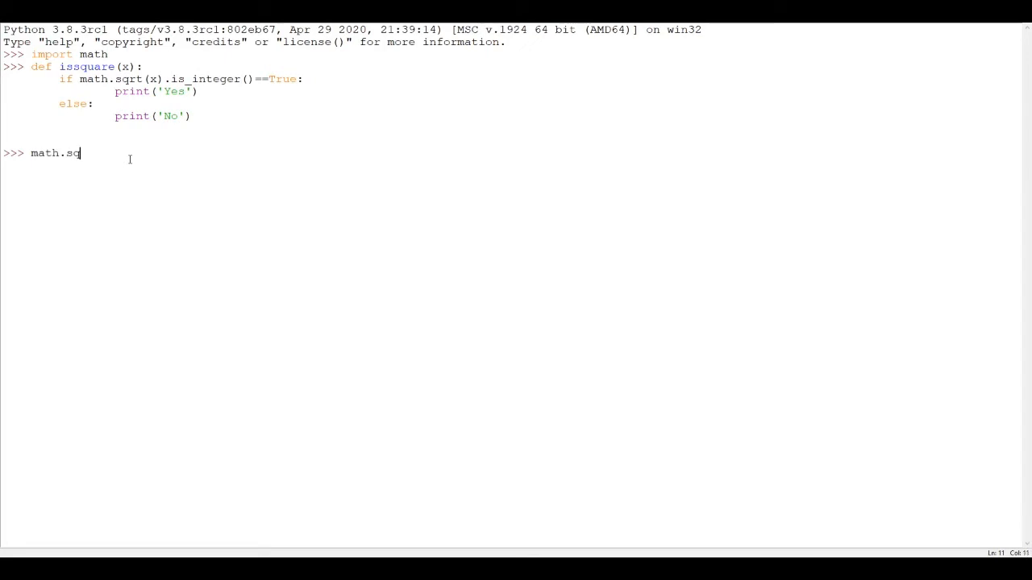
text(rt(5)
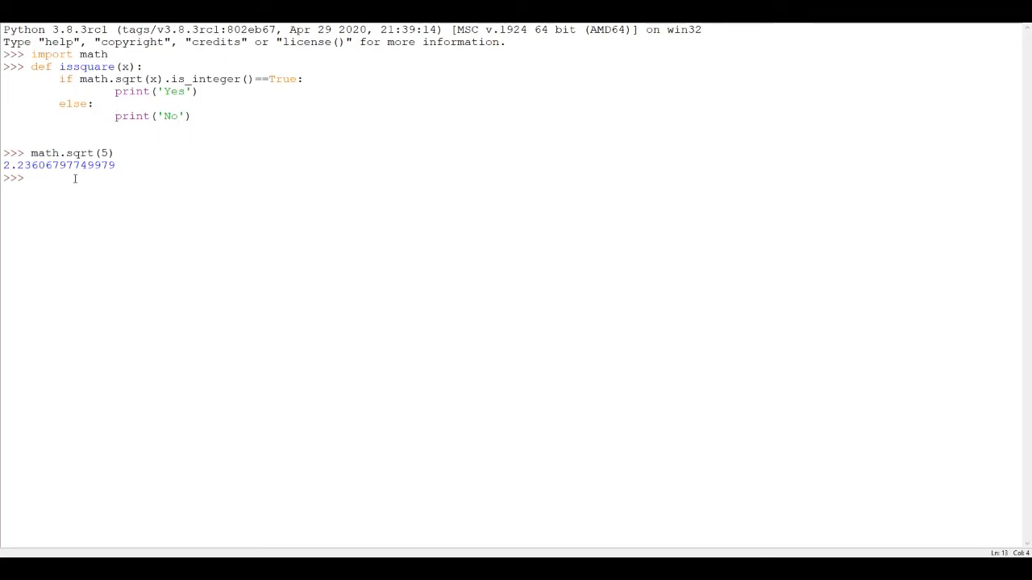
text(issquare()
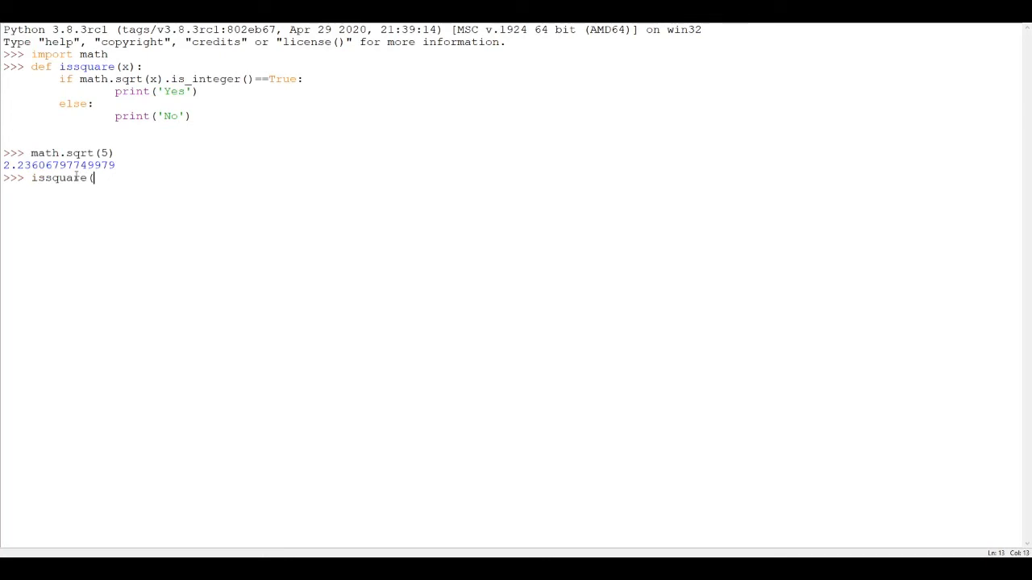
Run issquare(5), which prints No, then enter issquare(25)
text(5)
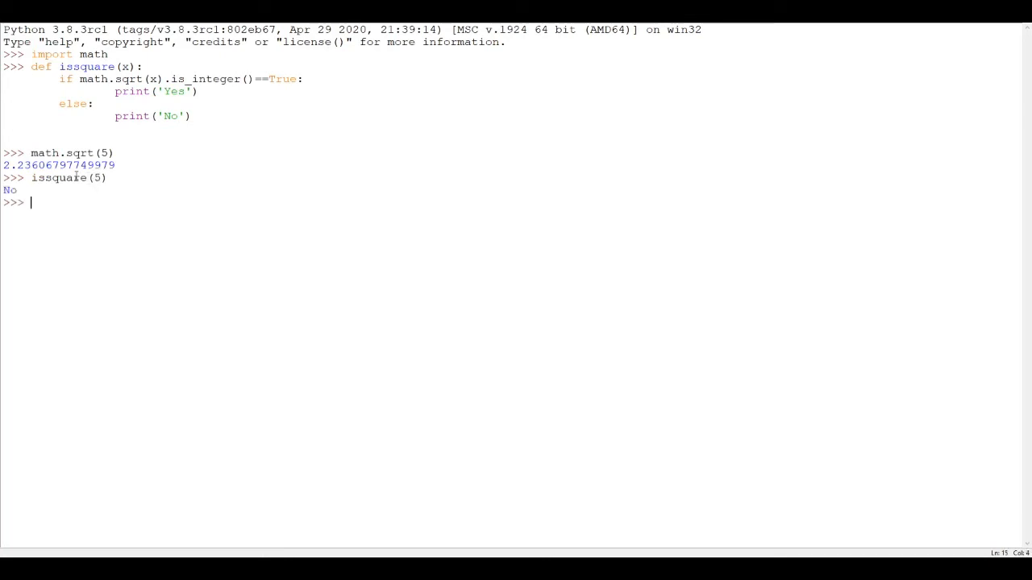
text(issquare(2)
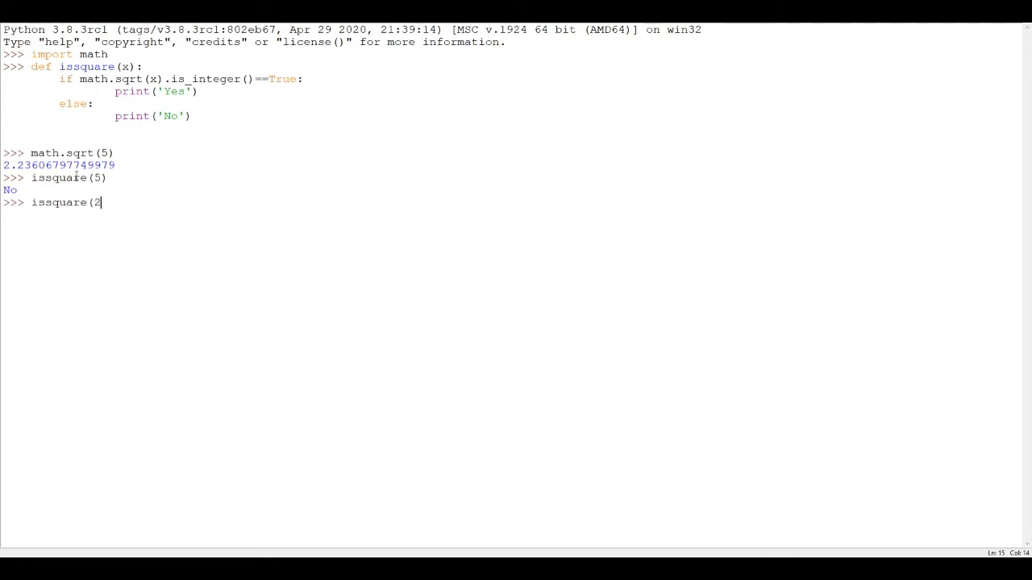
text(5))
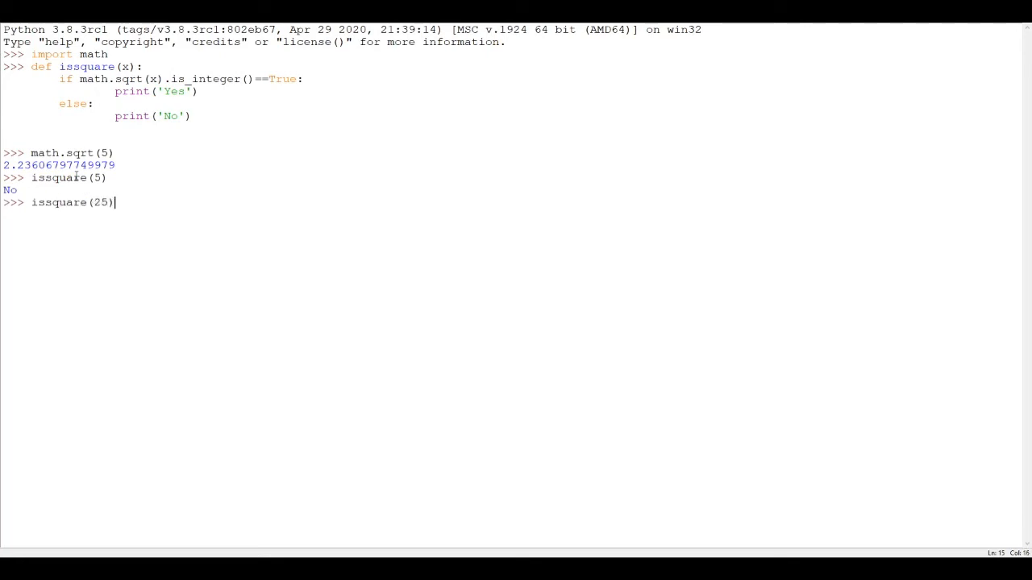